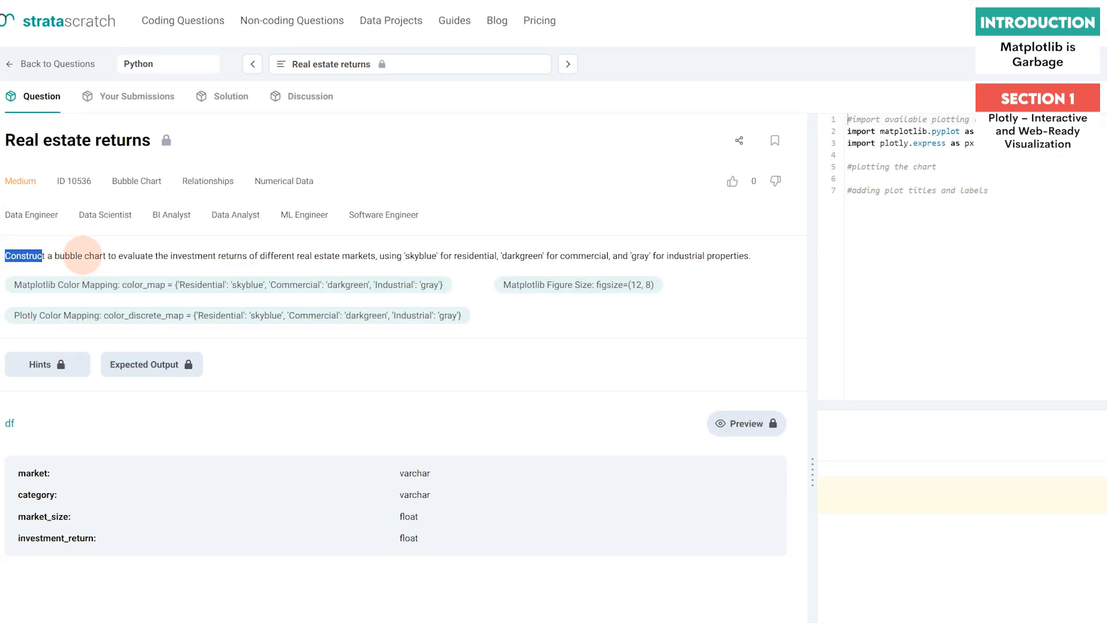
Step: Highlight the start of the real estate task description and scroll down through it
{"action": "left_click_drag", "start_coordinate": [23, 255], "coordinate": [739, 255]}
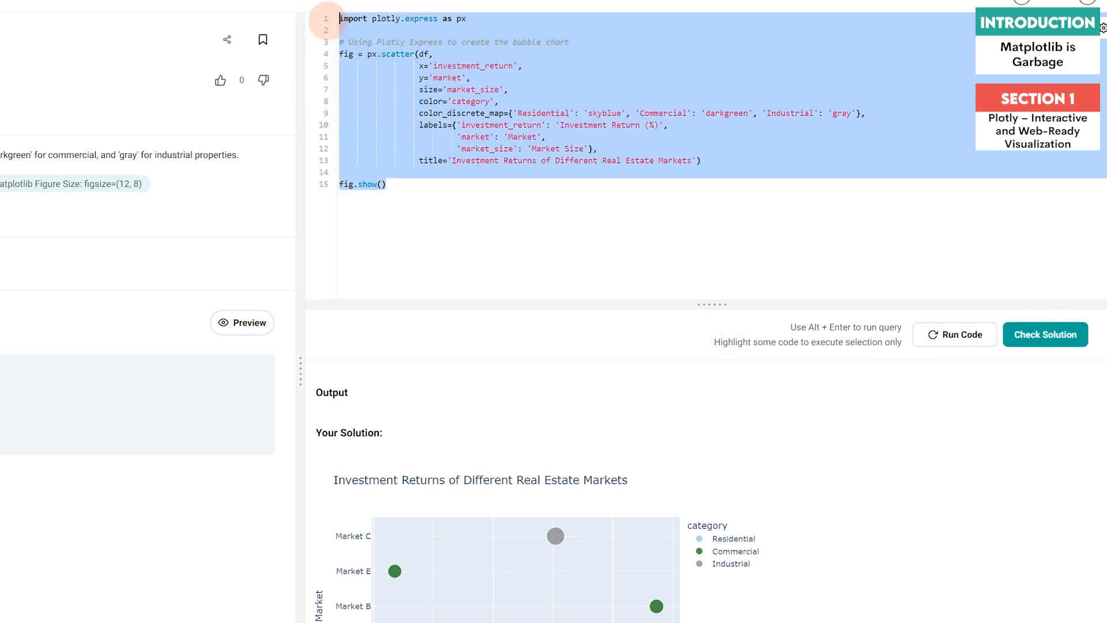
{"action": "scroll", "scroll_direction": "down", "scroll_amount": 3}
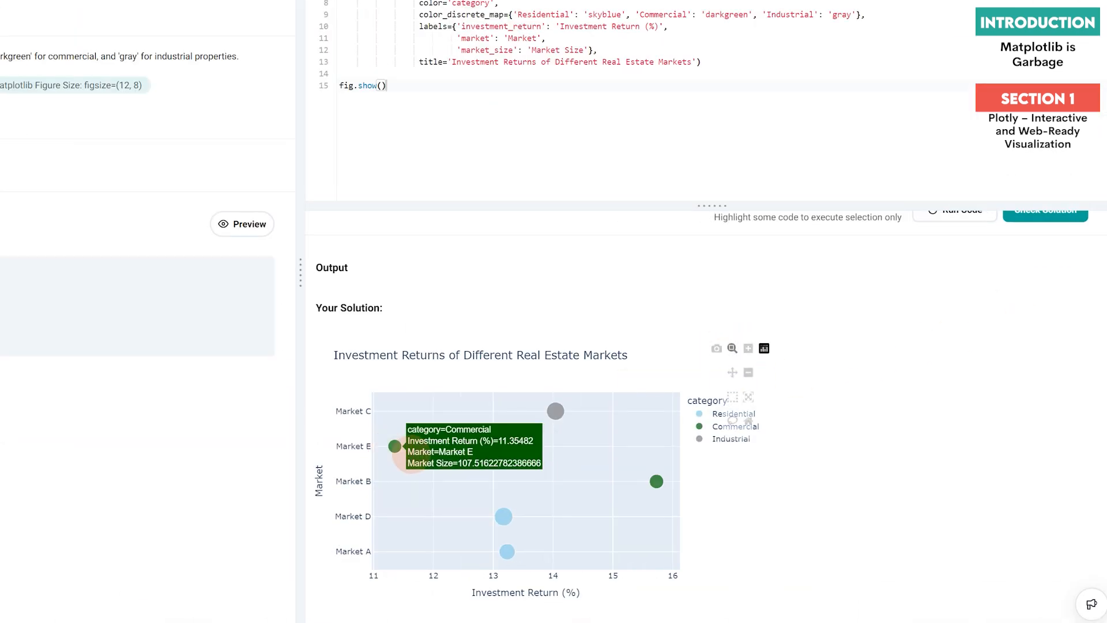
{"action": "mouse_move", "coordinate": [506, 551]}
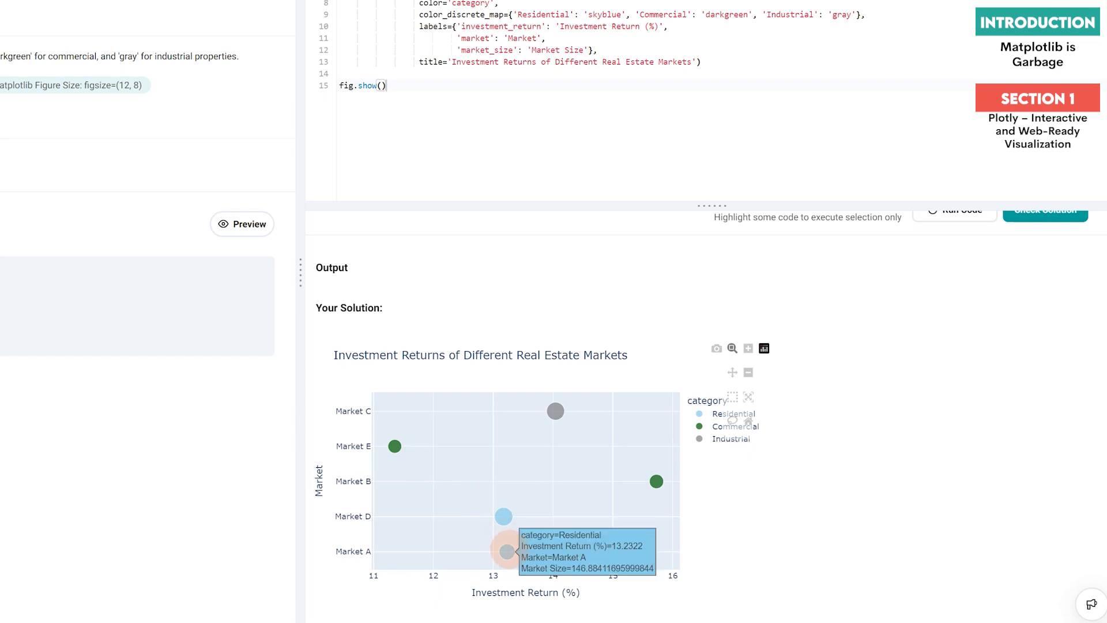
{"action": "mouse_move", "coordinate": [655, 481]}
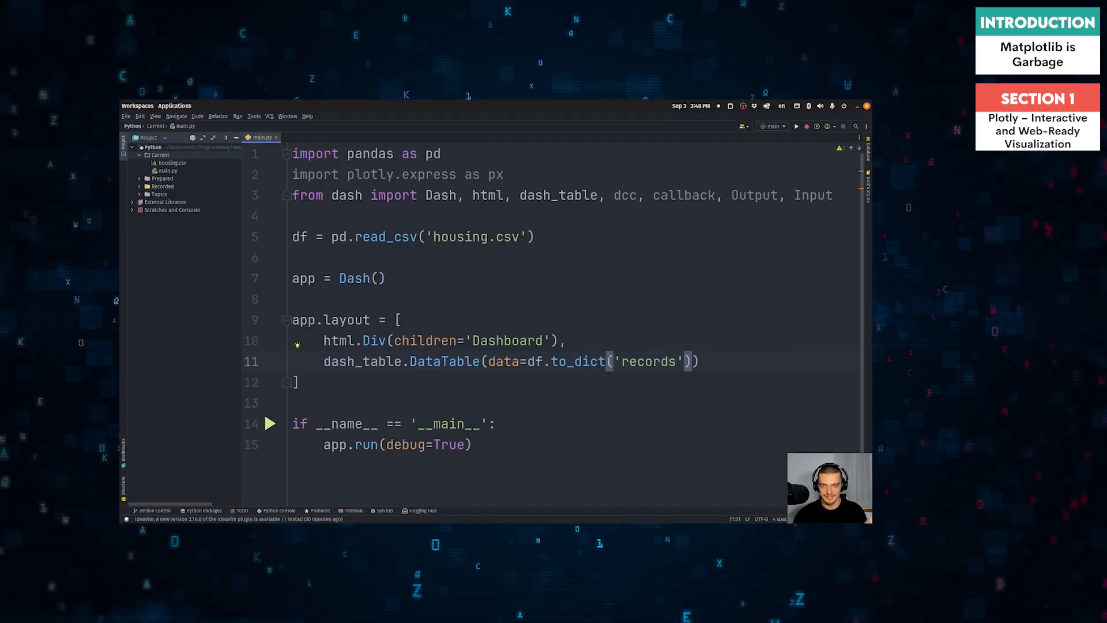
Step: Type 'pa' into main.py's Dash layout, then click into the view
{"action": "type", "text": ", pa"}
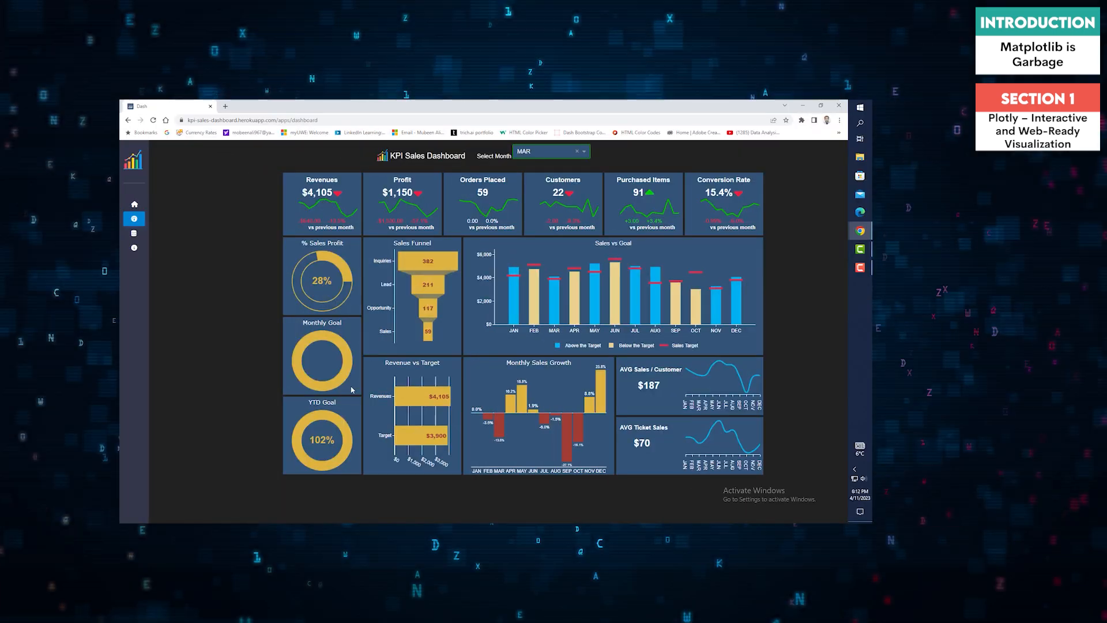
{"action": "left_click", "coordinate": [551, 151]}
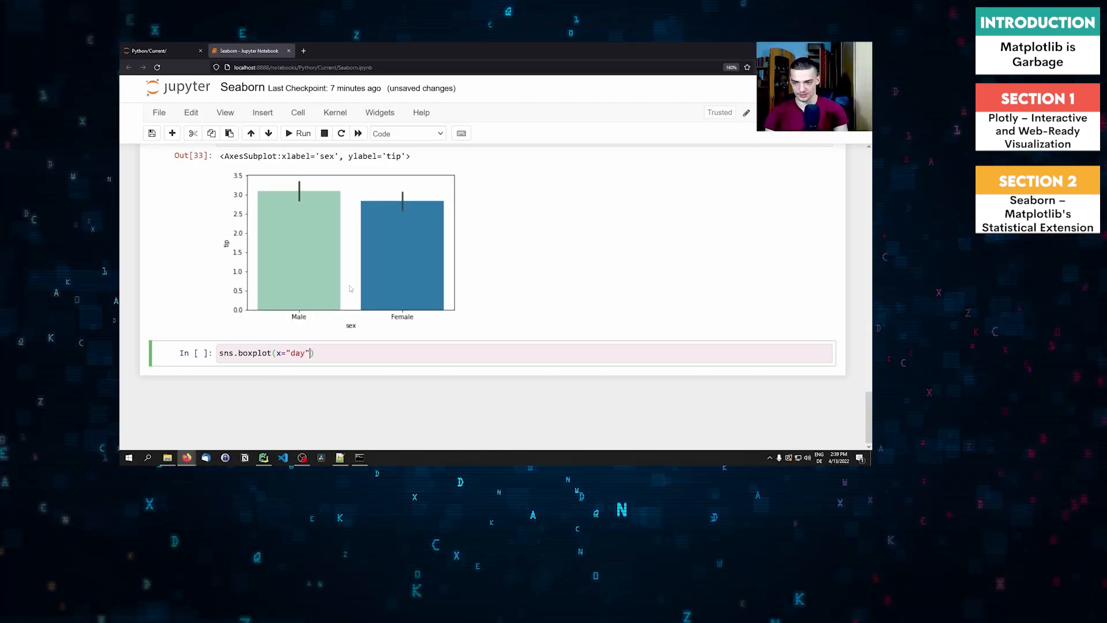
Step: Continue the sns.boxplot(x="day" call with the y=" argument
{"action": "type", "text": ", y=\""}
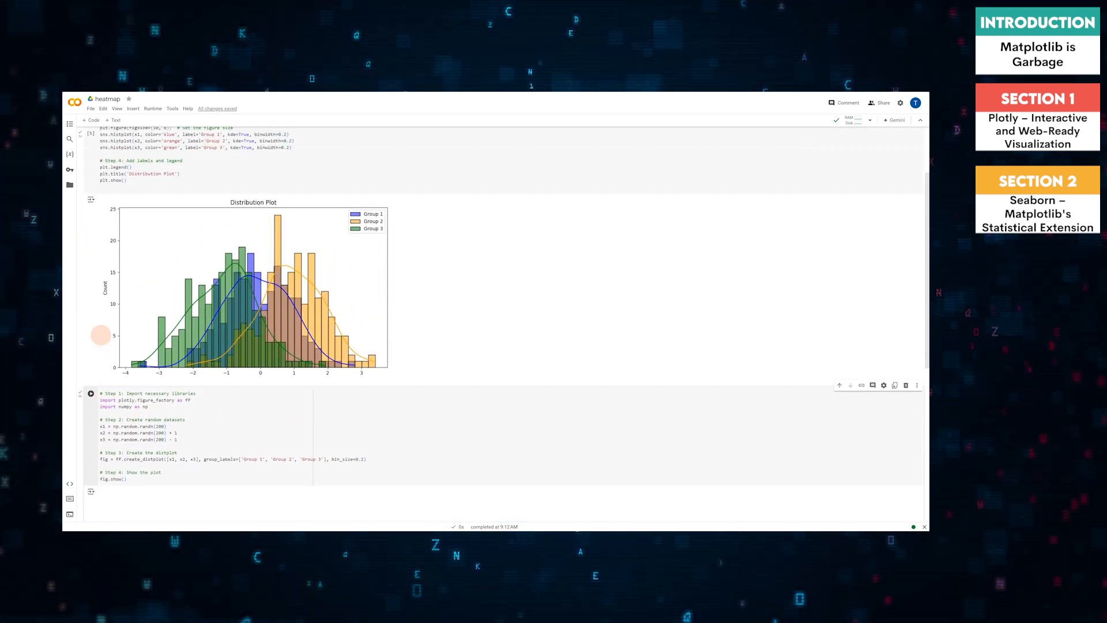
Step: Scroll down to the Plotly figure_factory distplot cell and run it
{"action": "scroll", "scroll_direction": "down", "scroll_amount": 3}
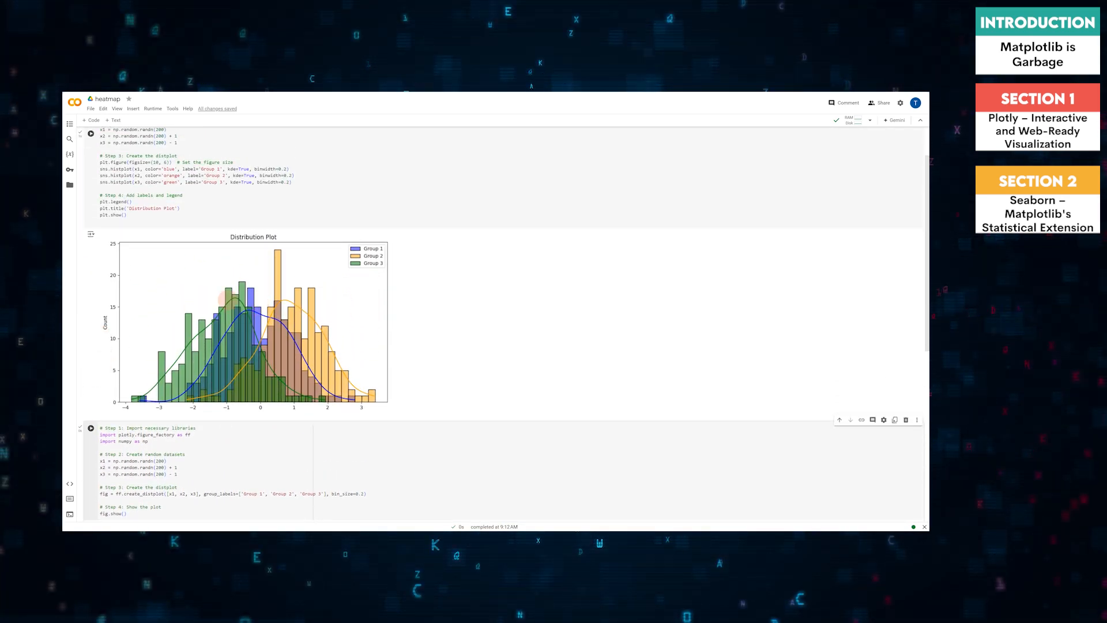
{"action": "left_click", "coordinate": [90, 427]}
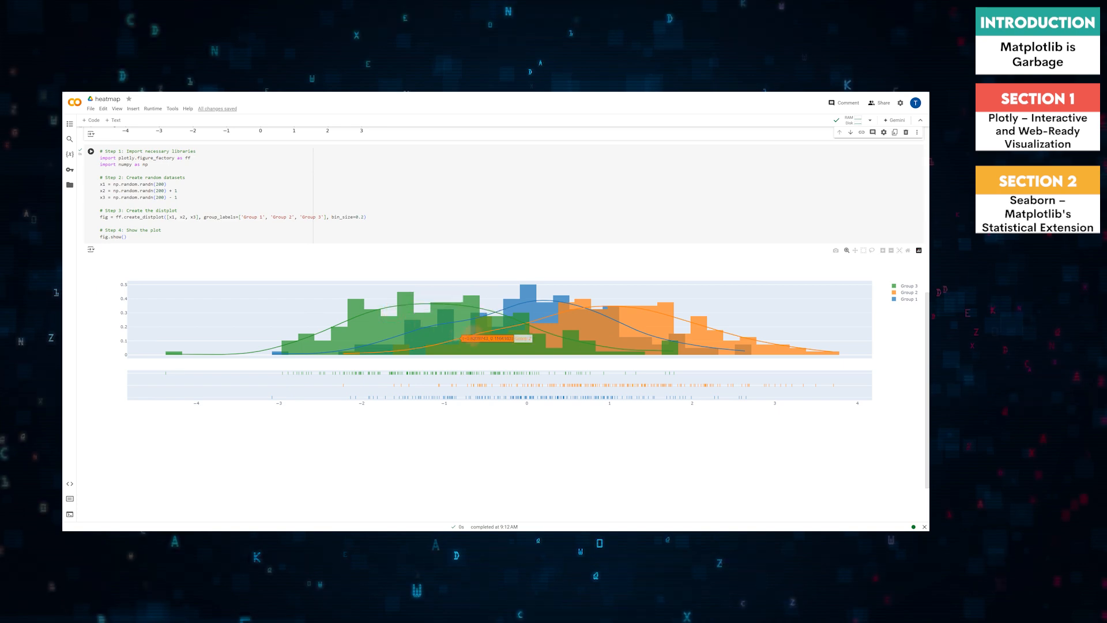
{"action": "mouse_move", "coordinate": [695, 324]}
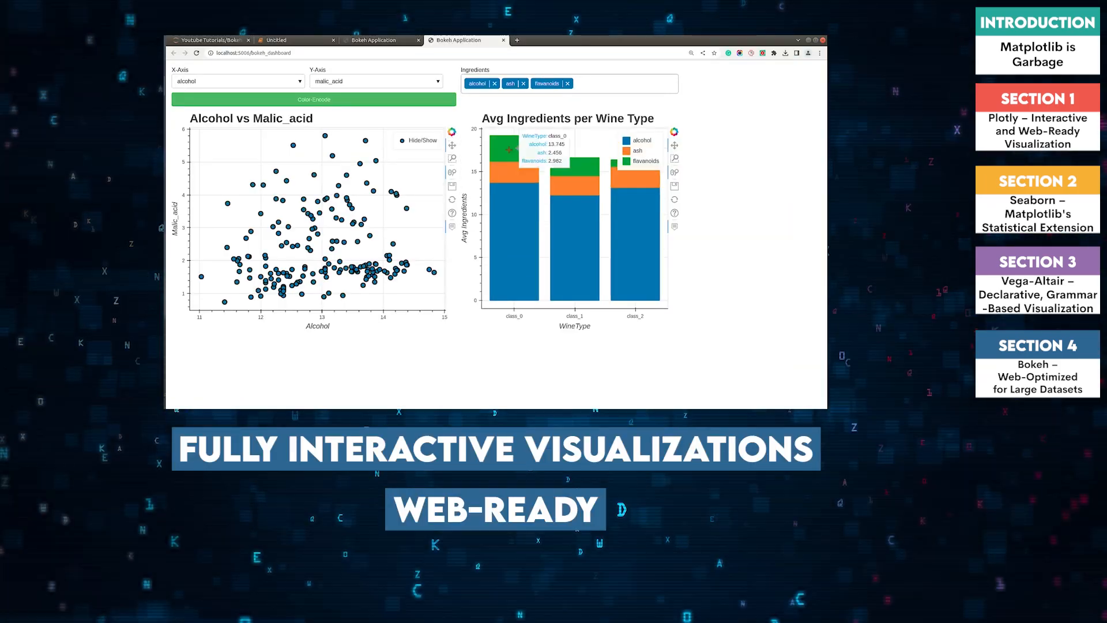
Step: Type 'hue' while working on the Bokeh wine dashboard
{"action": "type", "text": "hue"}
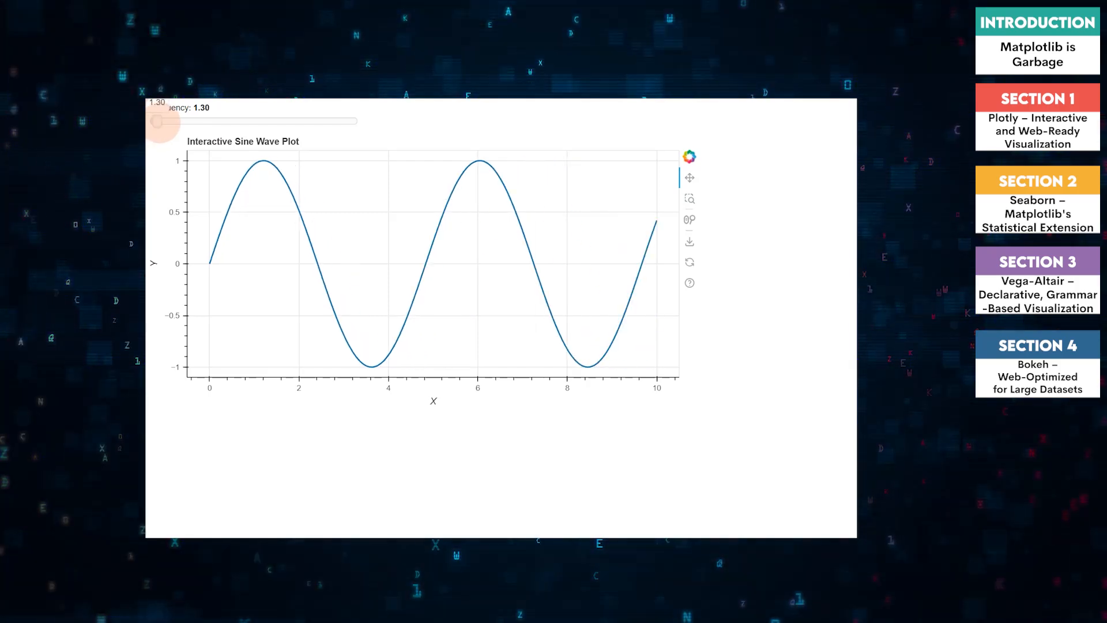
Step: Drag the Frequency slider to 1.30 to redraw the sine wave
{"action": "left_click_drag", "start_coordinate": [159, 121], "coordinate": [208, 121]}
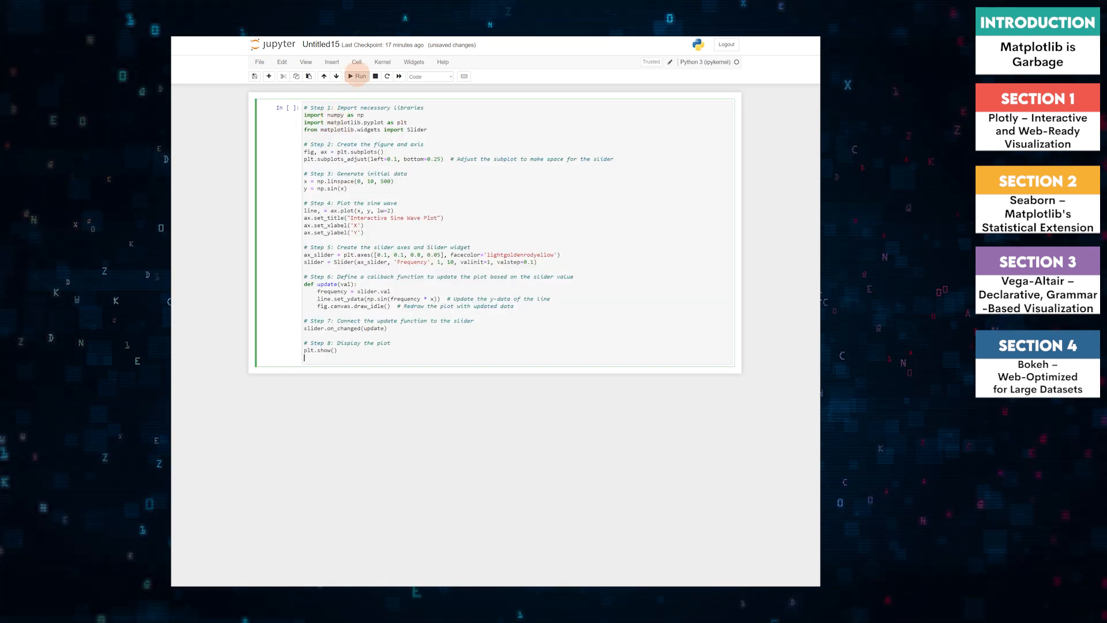
Step: Run the sine wave slider cell, then run the %matplotlib widget backend version
{"action": "left_click", "coordinate": [357, 76]}
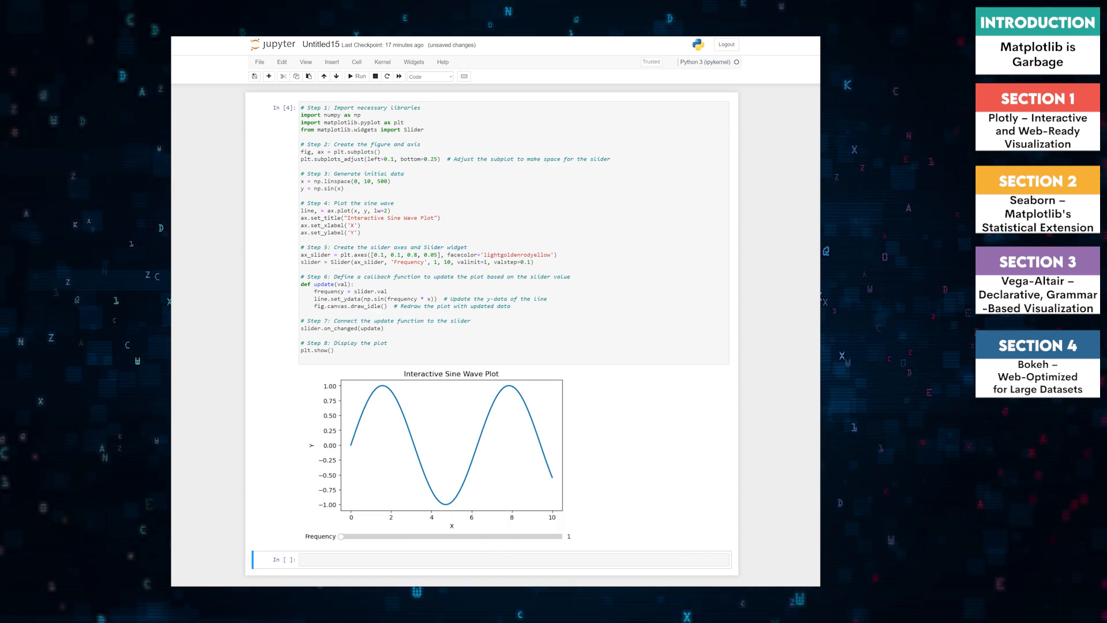
{"action": "left_click", "coordinate": [314, 559]}
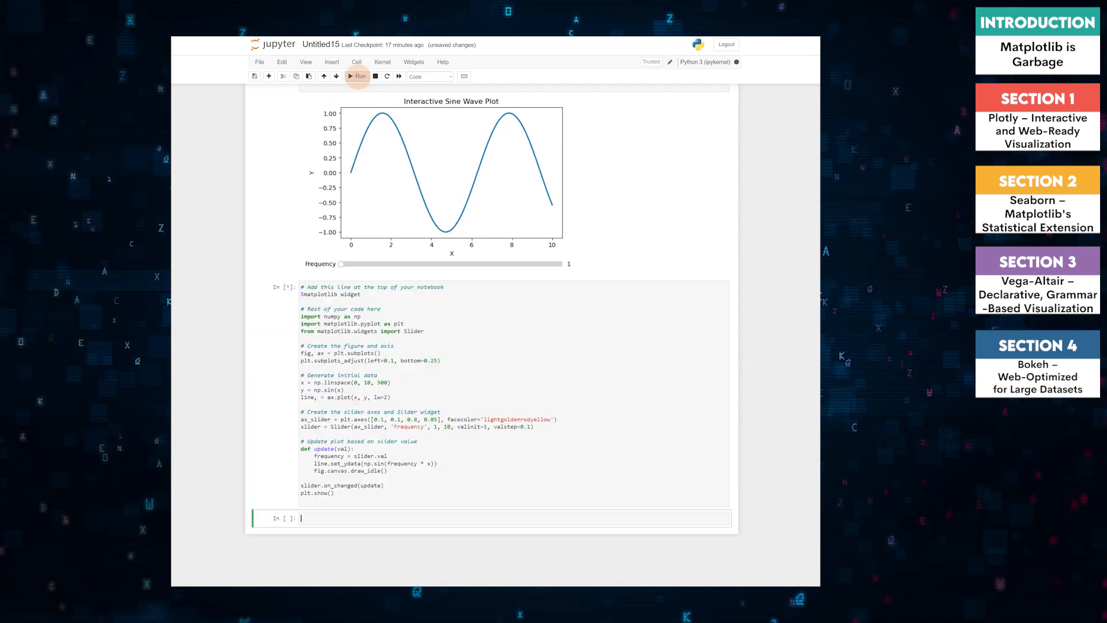
{"action": "left_click", "coordinate": [358, 75]}
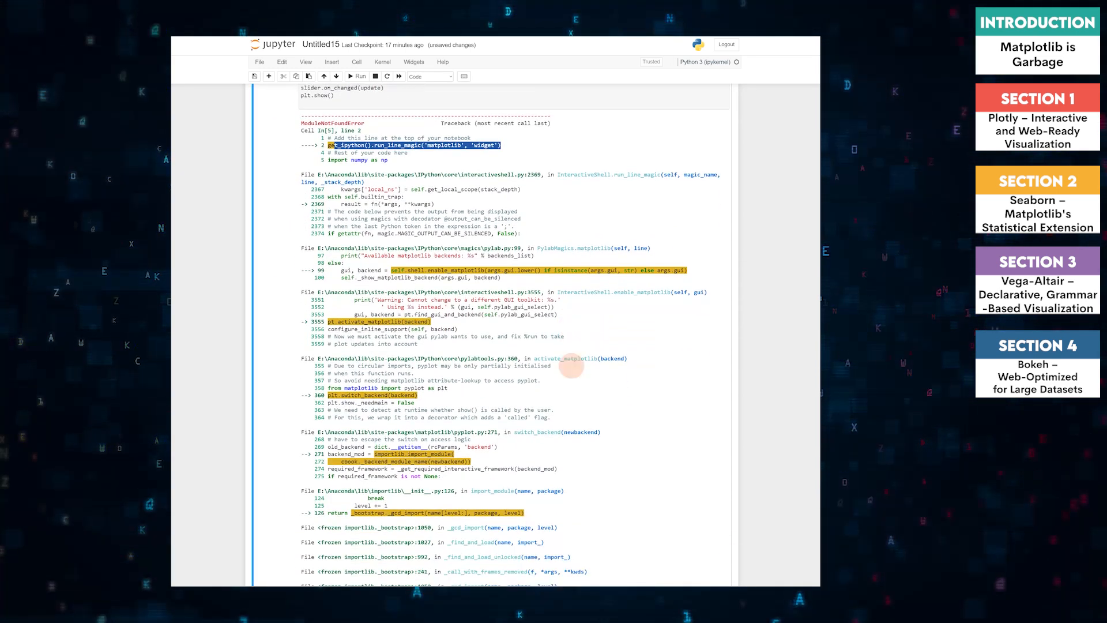
Step: Run the widget code in a fresh notebook and drag the frequency slider to about 5.3
{"action": "scroll", "scroll_direction": "down", "scroll_amount": 3}
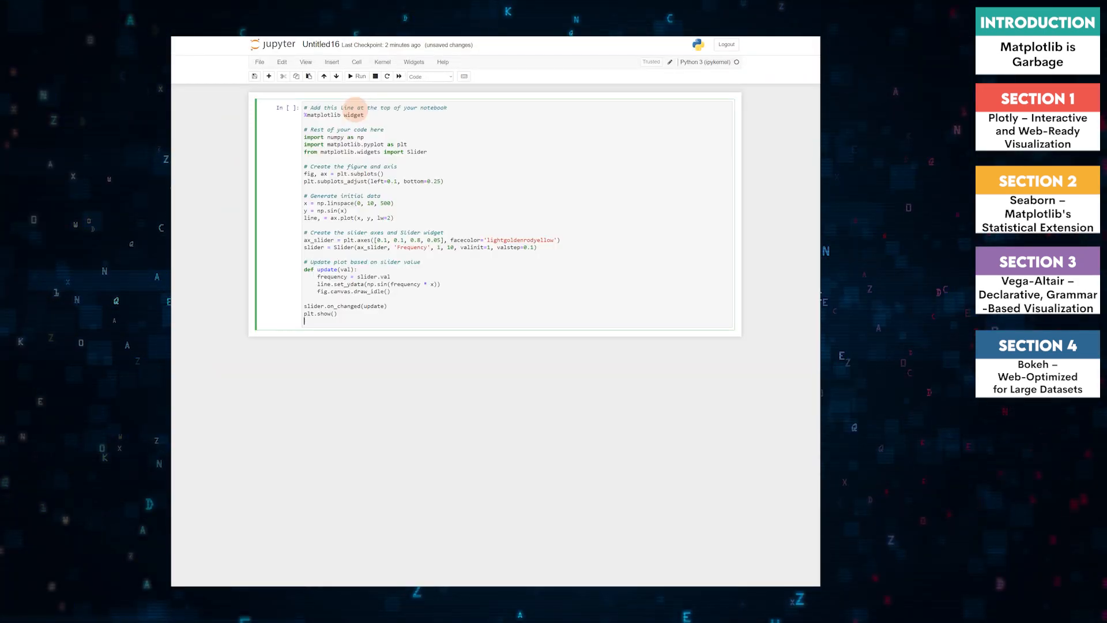
{"action": "left_click", "coordinate": [358, 76]}
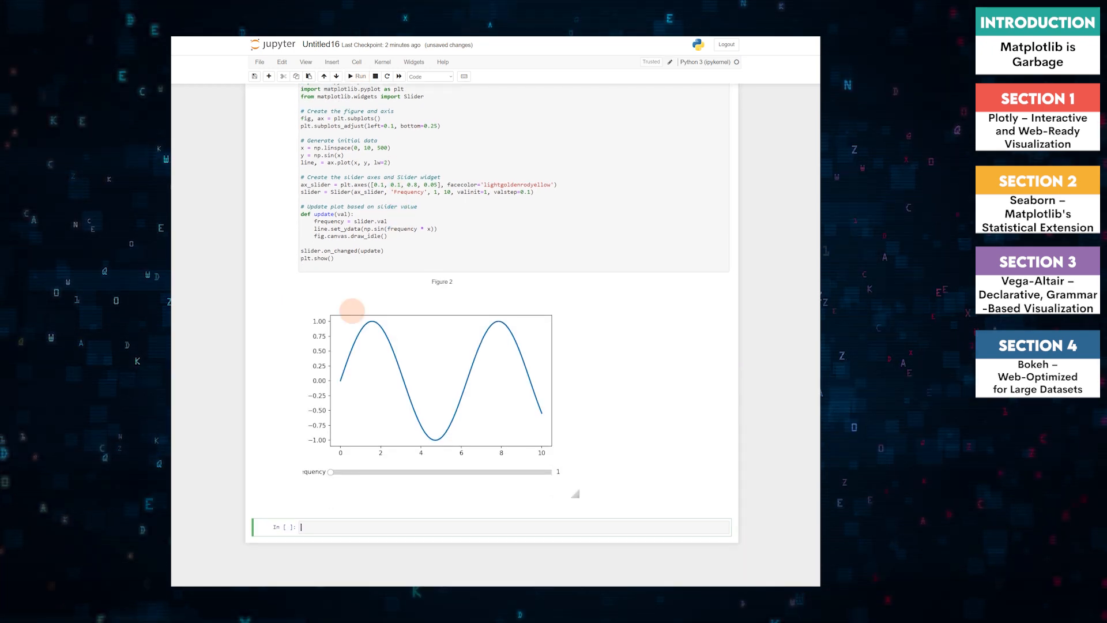
{"action": "left_click_drag", "start_coordinate": [330, 472], "coordinate": [335, 463]}
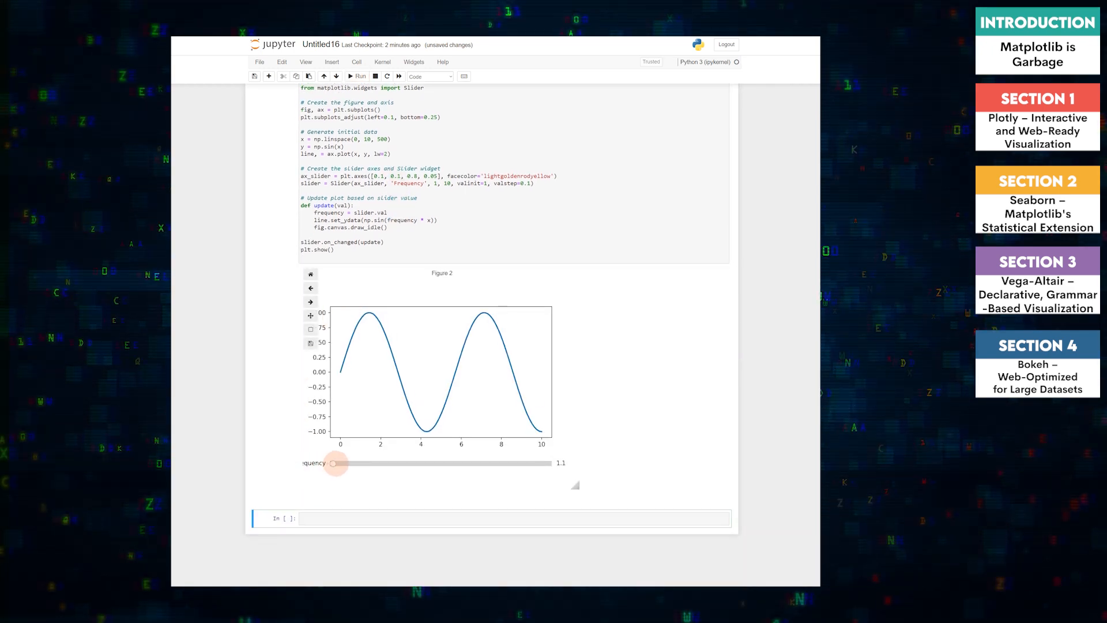
{"action": "left_click_drag", "start_coordinate": [336, 462], "coordinate": [437, 462]}
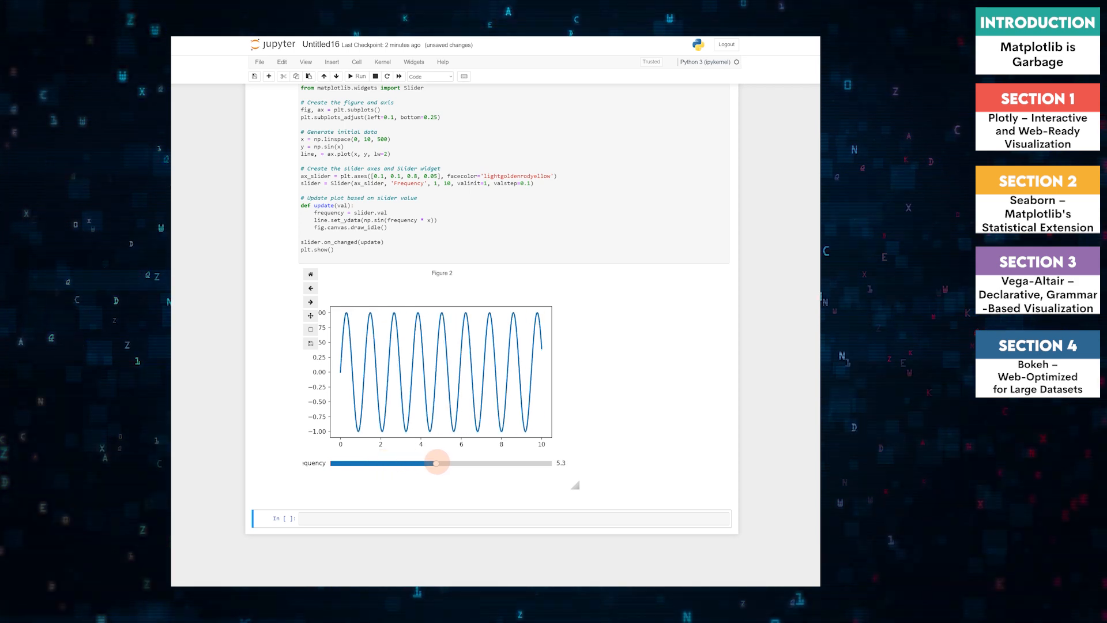
{"action": "left_click_drag", "start_coordinate": [436, 463], "coordinate": [552, 462]}
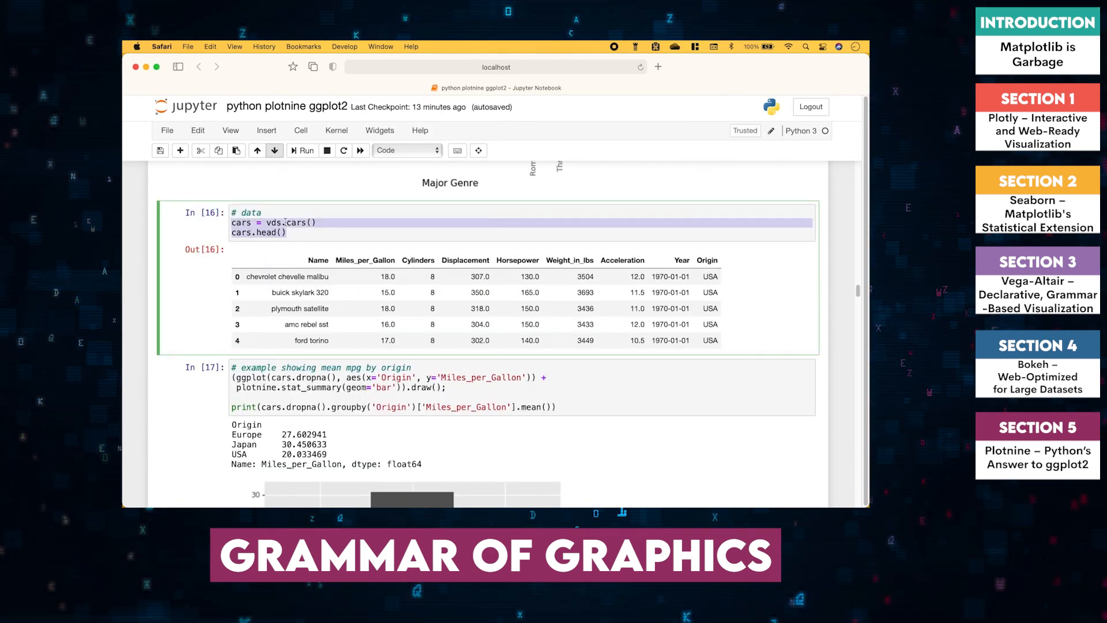
Step: Scroll the plotnine notebook and type the facet_grid import with its multidimensional-plot comment
{"action": "scroll", "scroll_direction": "down", "scroll_amount": 3}
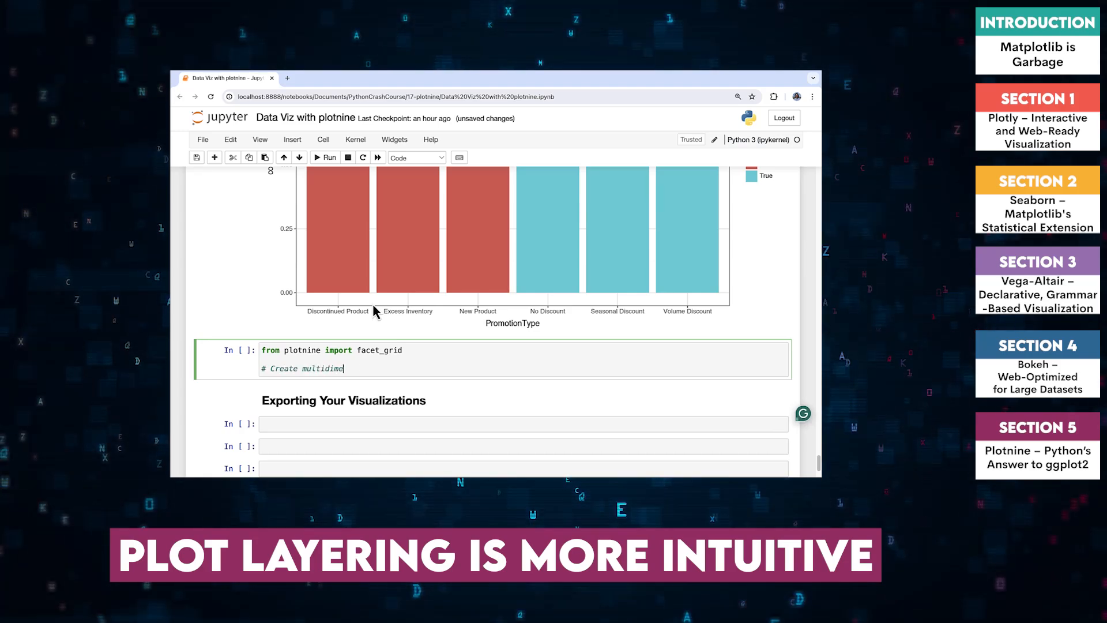
{"action": "type", "text": "nsional"}
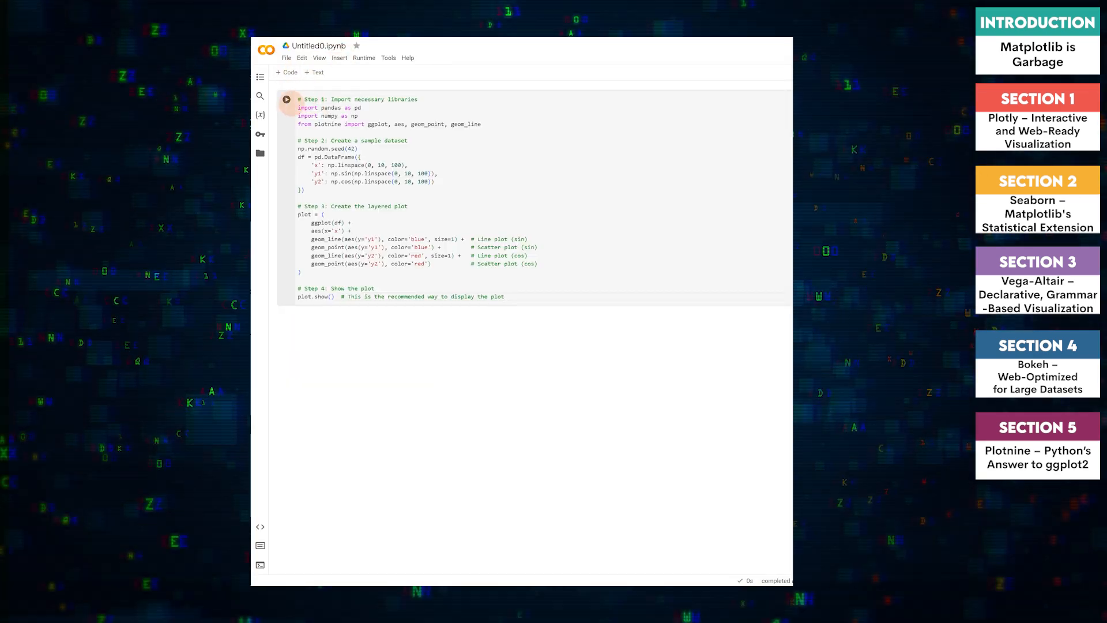
Step: Run the layered sine and cosine plotnine cell in Untitled0.ipynb
{"action": "left_click", "coordinate": [286, 99]}
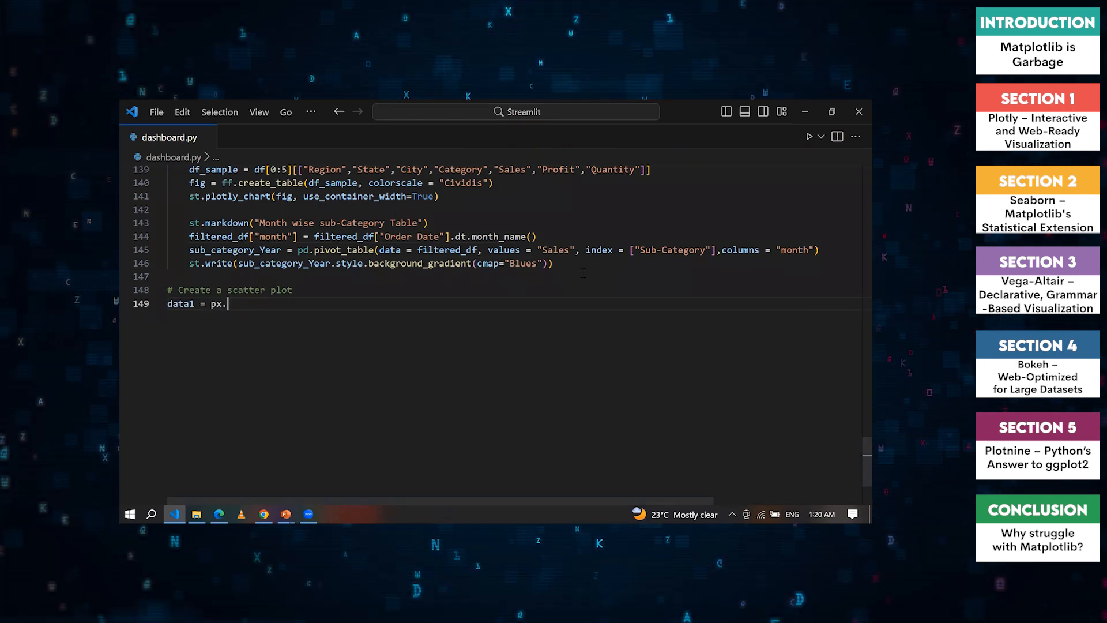
Step: Type px.scatter(filtered_df, at line 149 and review the parameter hints
{"action": "type", "text": "scatter(filtered_df,"}
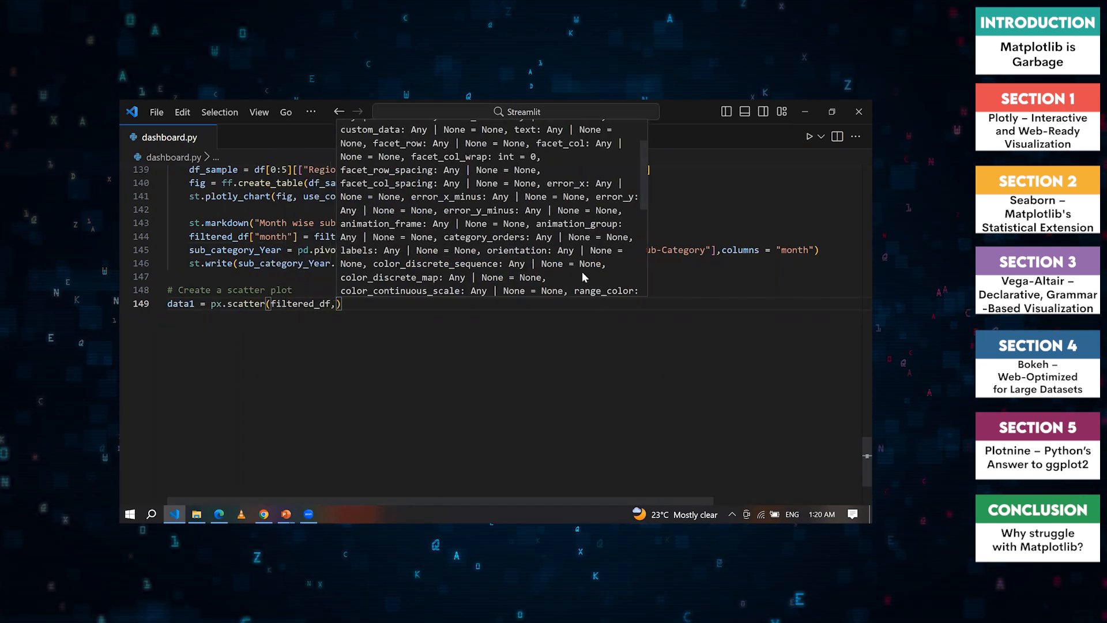